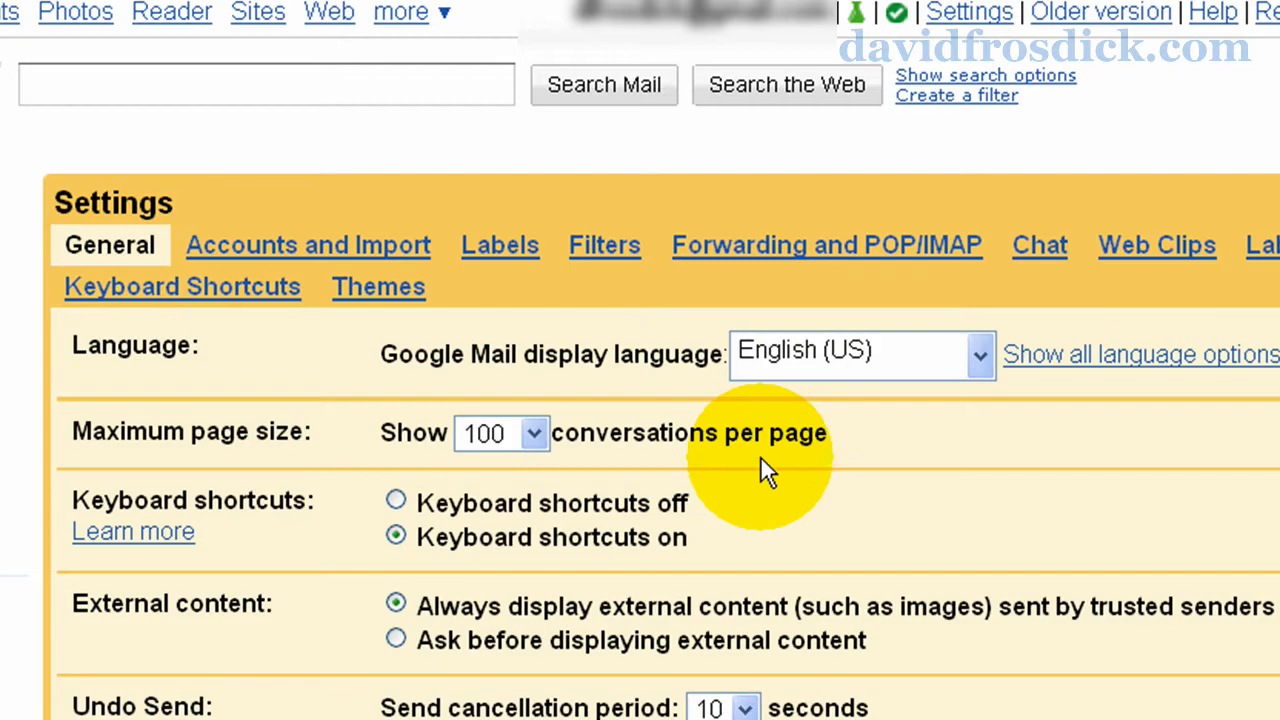
Step: Scroll the General settings down to the Browser connection section
scroll("down", 3)
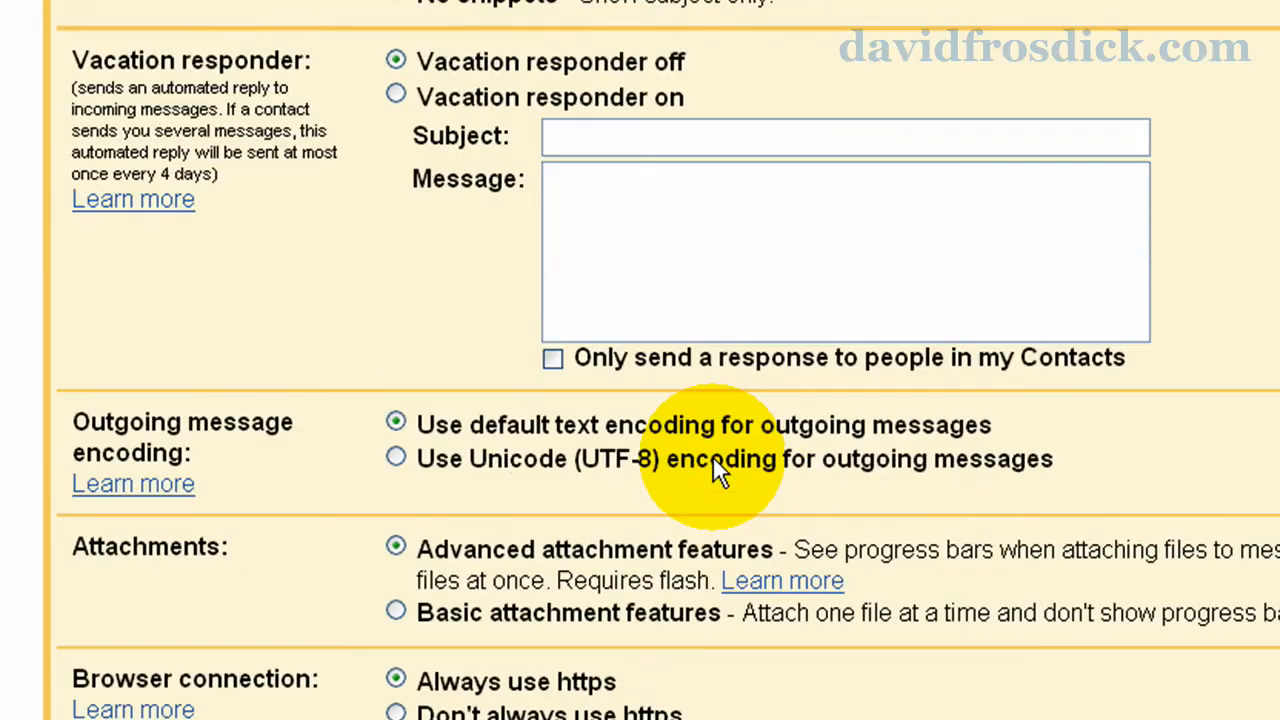
scroll("down", 3)
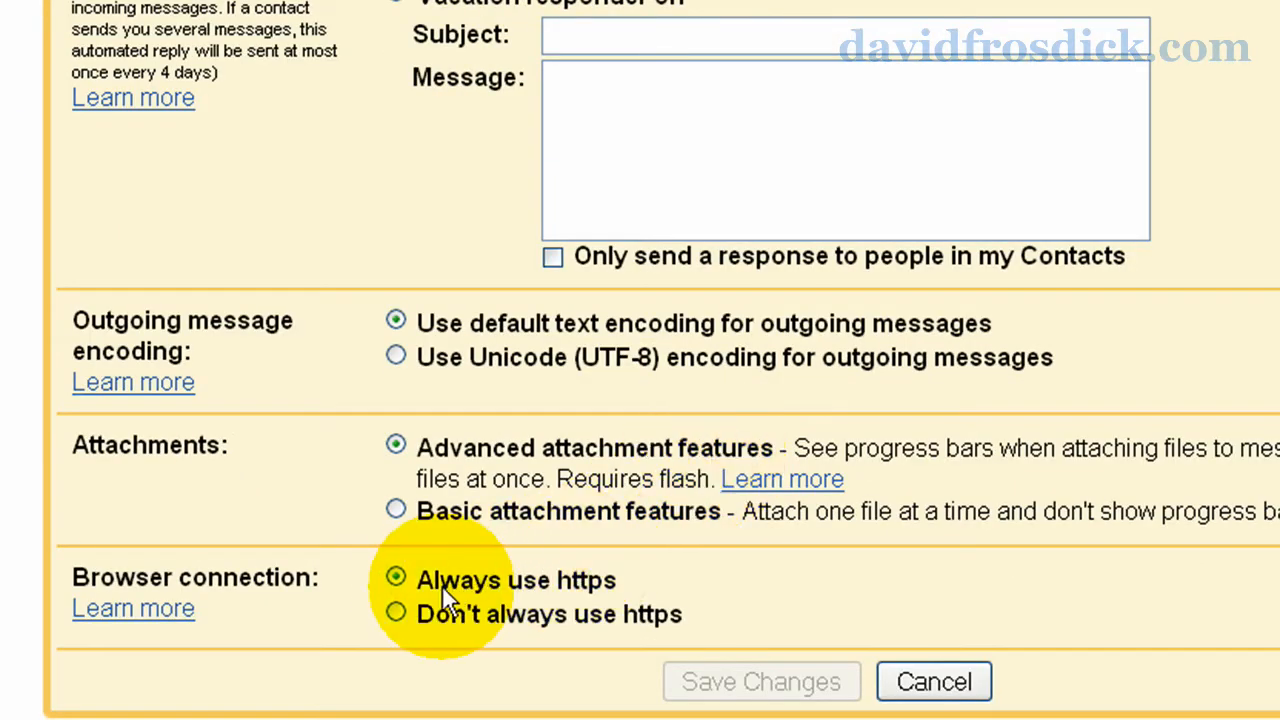
double_click(516, 580)
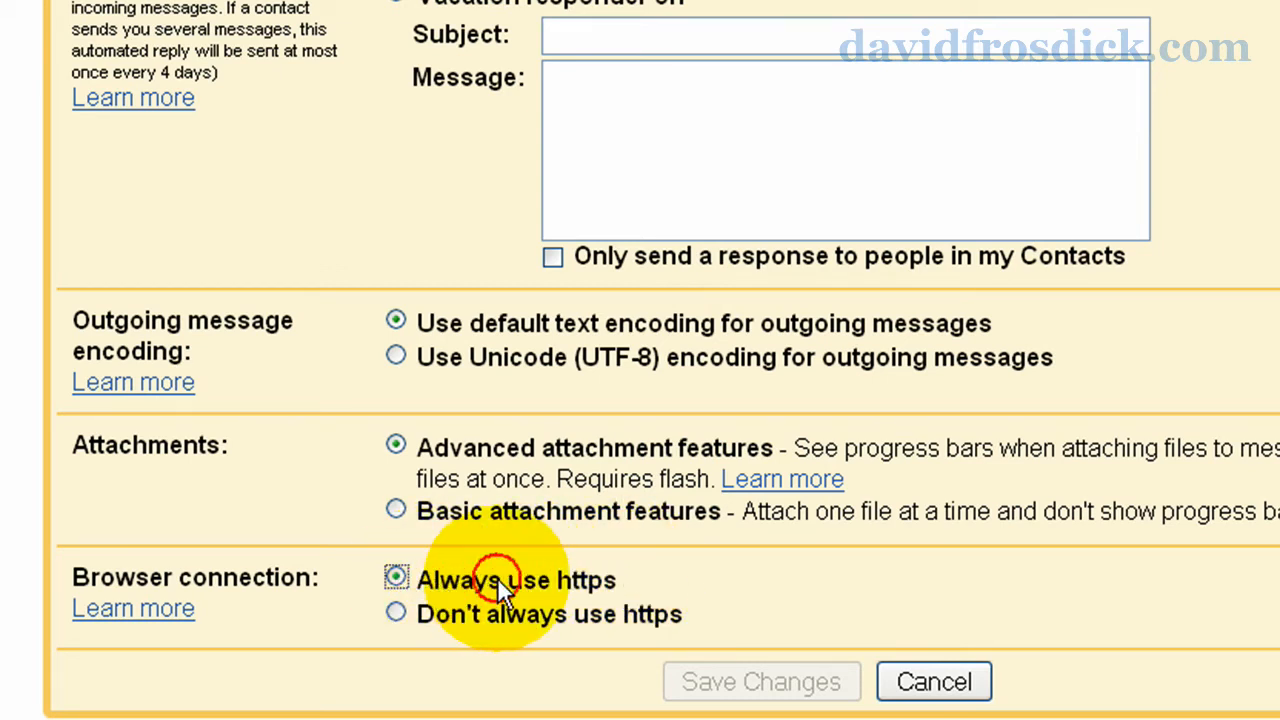
left_click(396, 578)
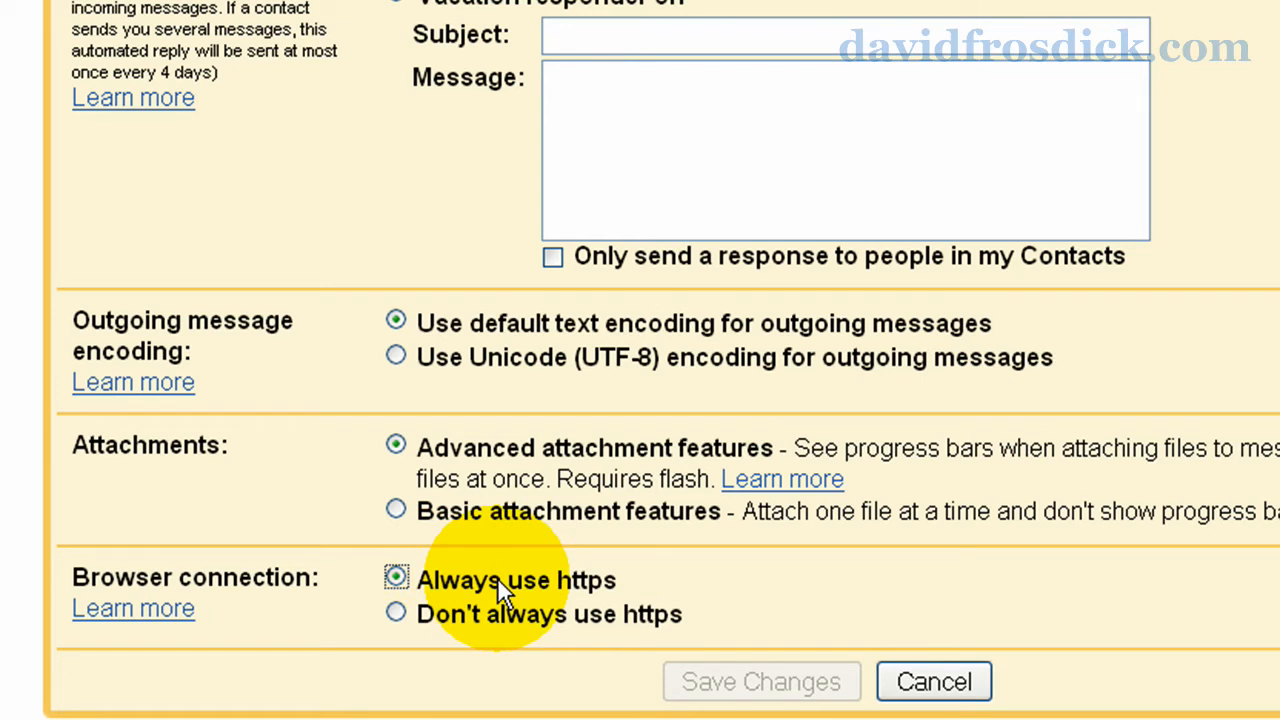
mouse_move(530, 524)
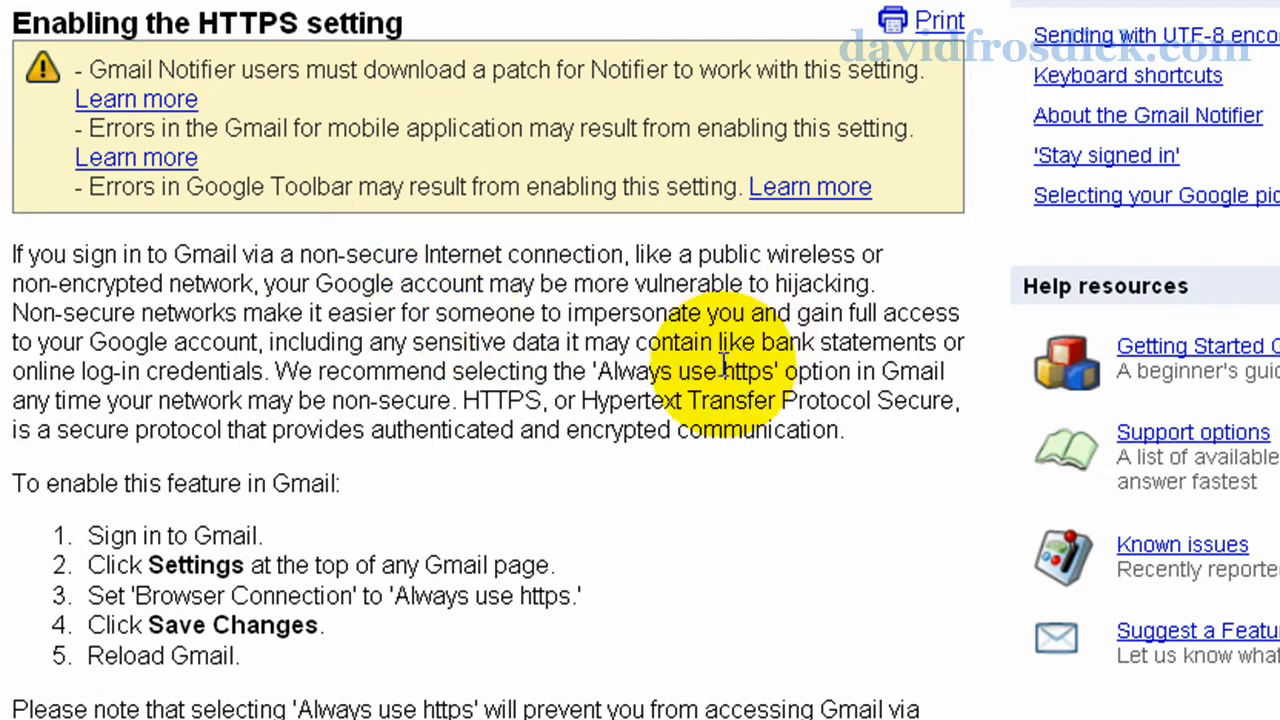
Step: Read through the 'Enabling the HTTPS setting' help article
scroll("down", 3)
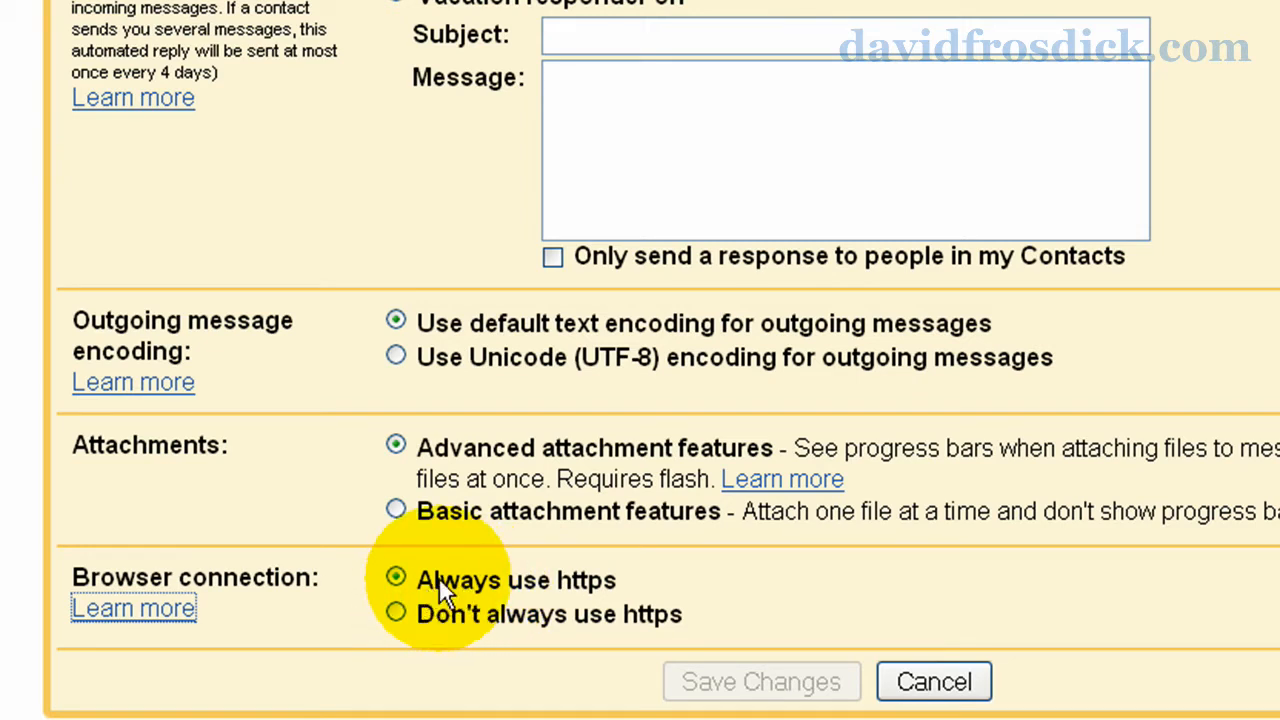
mouse_move(436, 596)
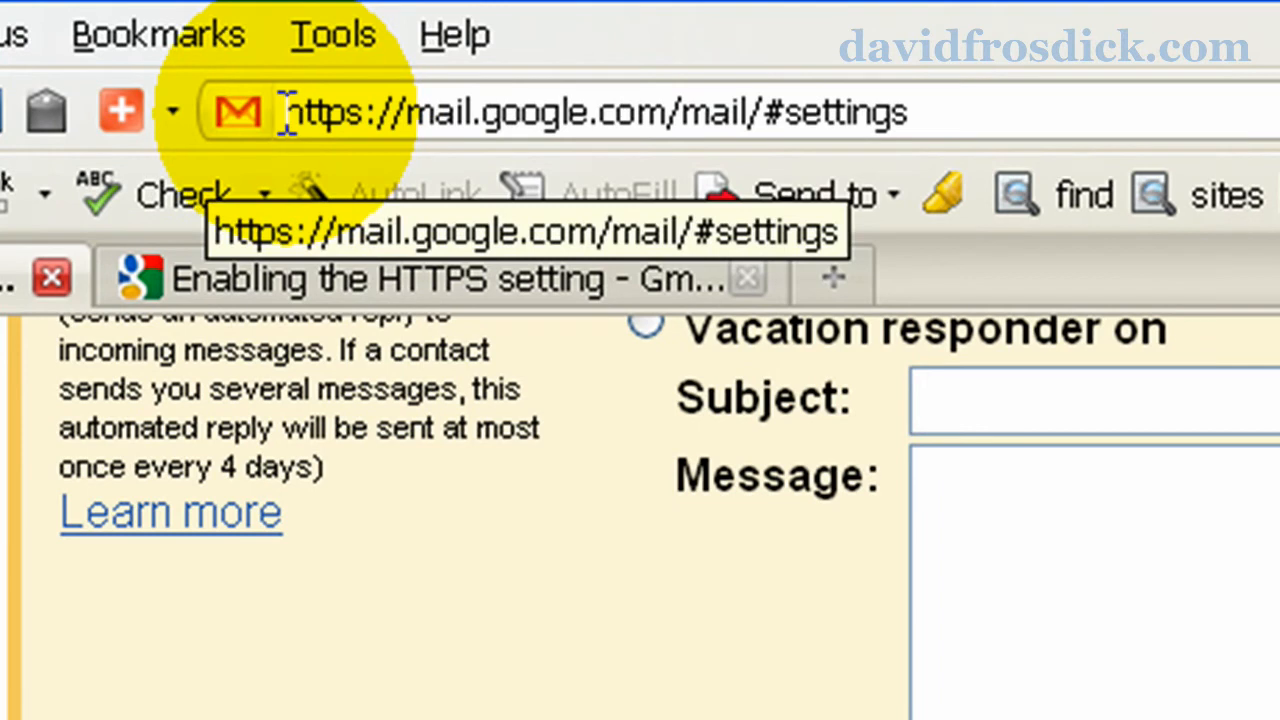
Step: Highlight 'https' at the start of the mail.google.com settings address
double_click(324, 110)
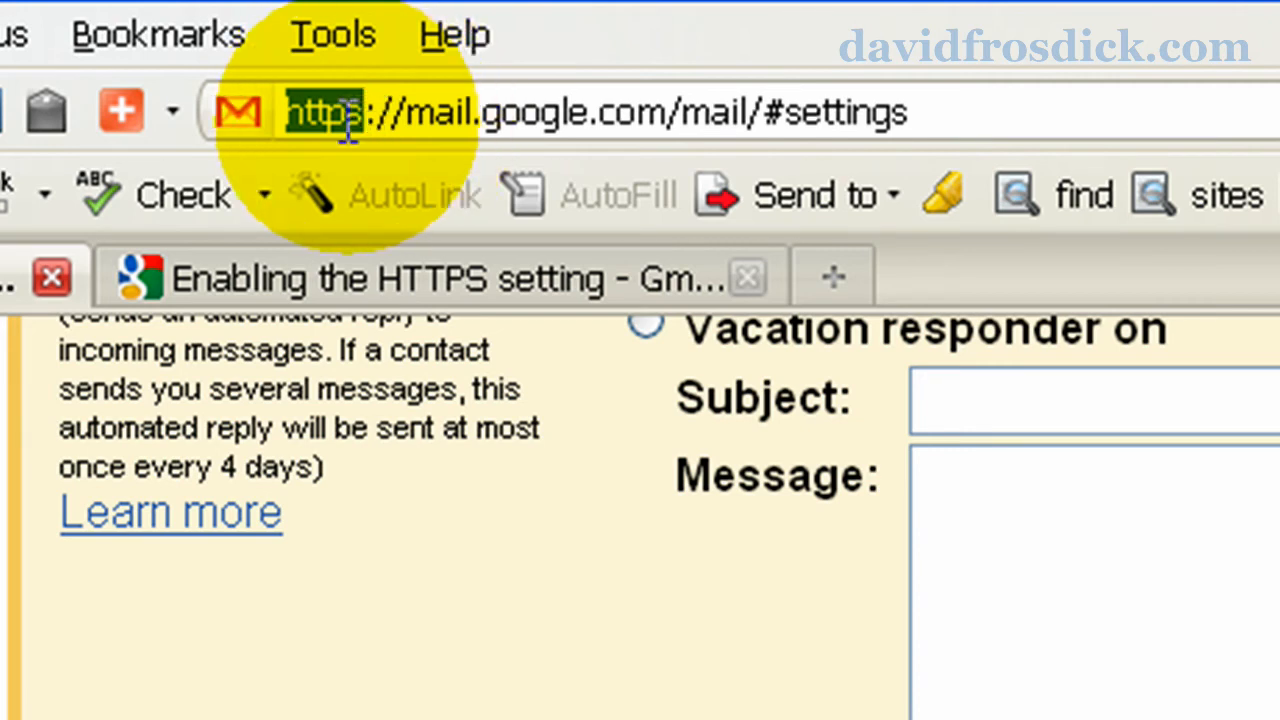
mouse_move(624, 630)
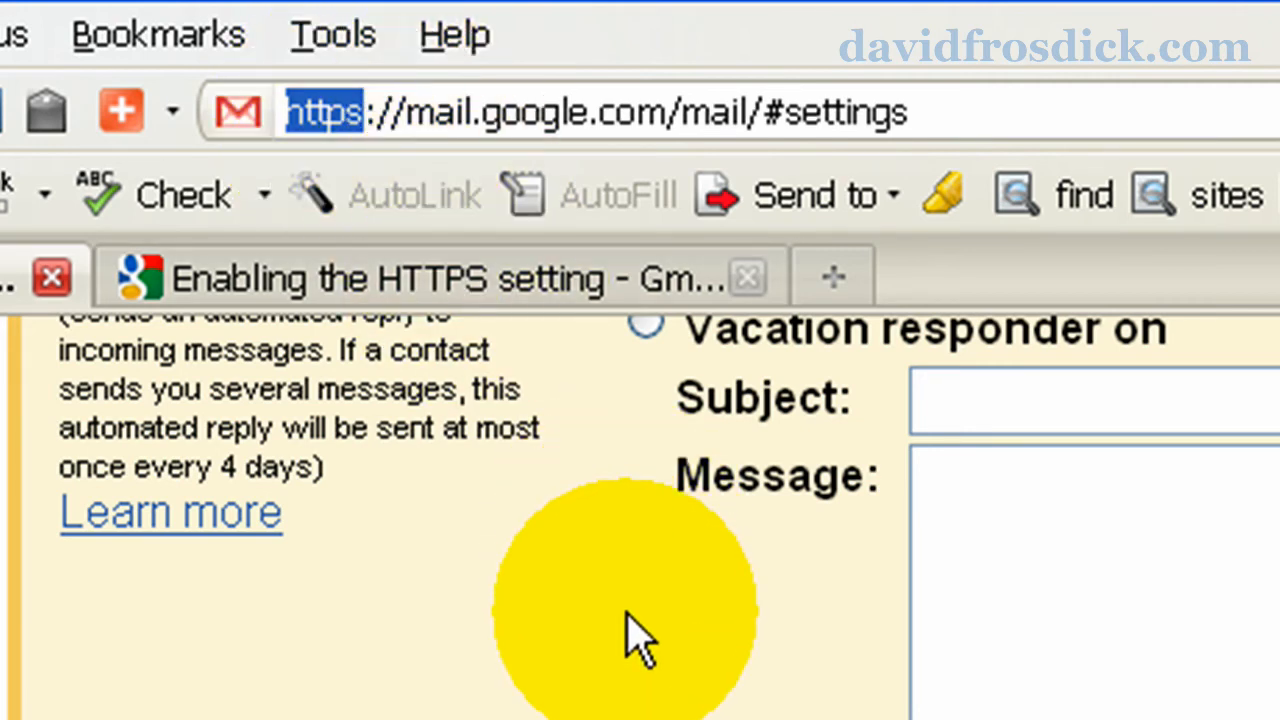